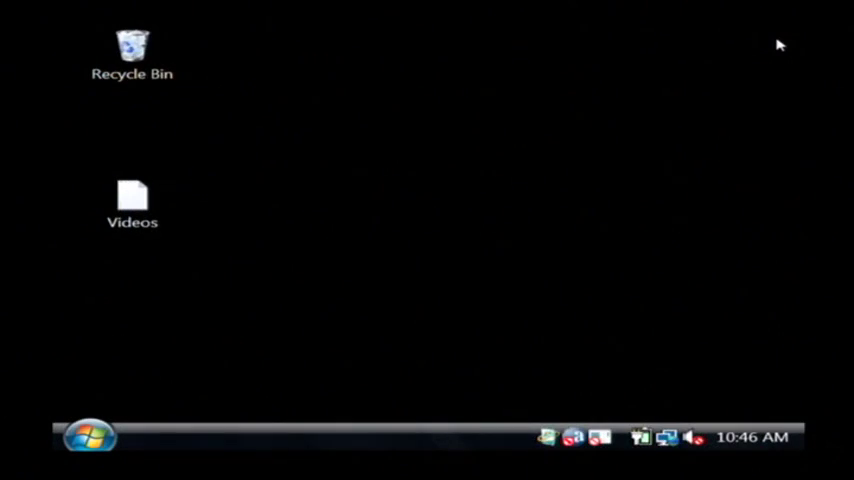
pyautogui.moveTo(312, 276)
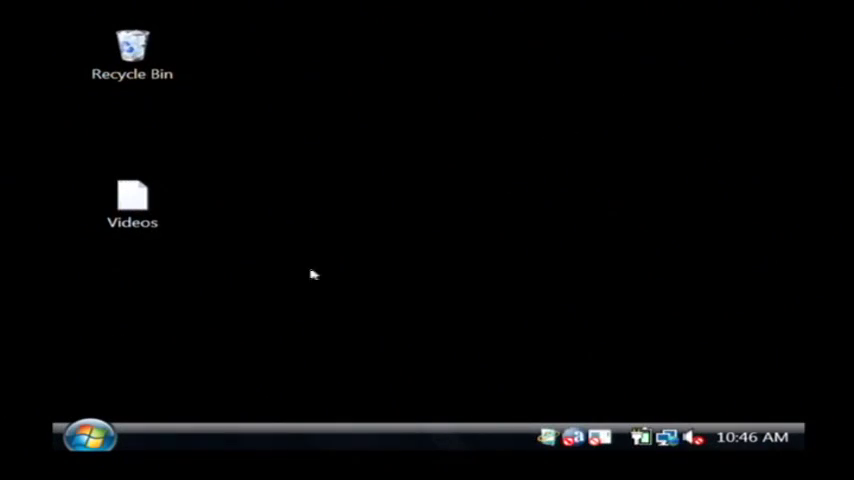
# Search the Start menu for 'control panel' to locate the Control Panel entry
pyautogui.click(82, 444)
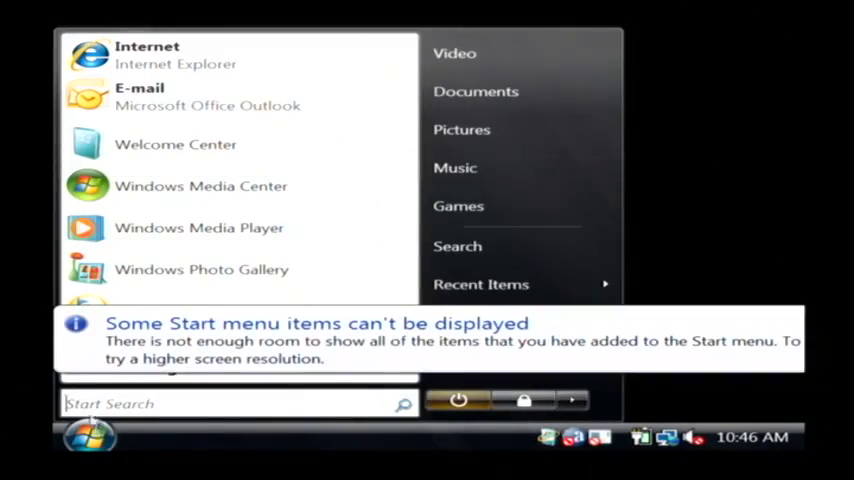
pyautogui.click(220, 404)
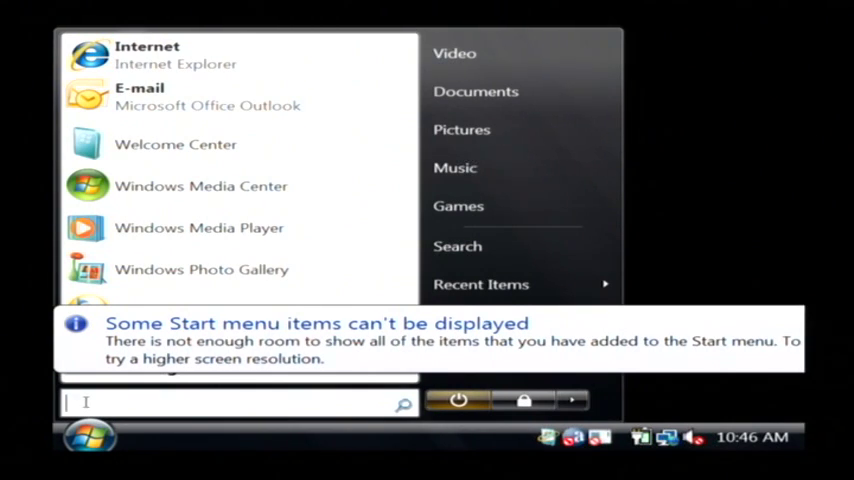
pyautogui.write('control panel')
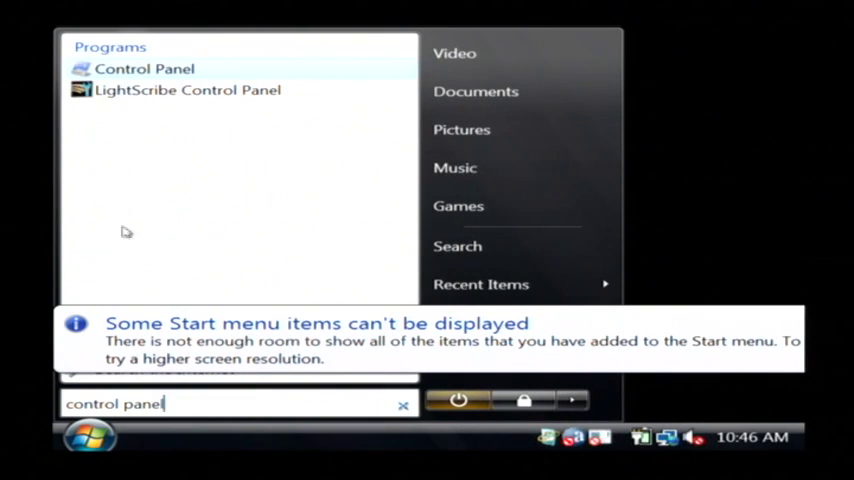
pyautogui.moveTo(132, 76)
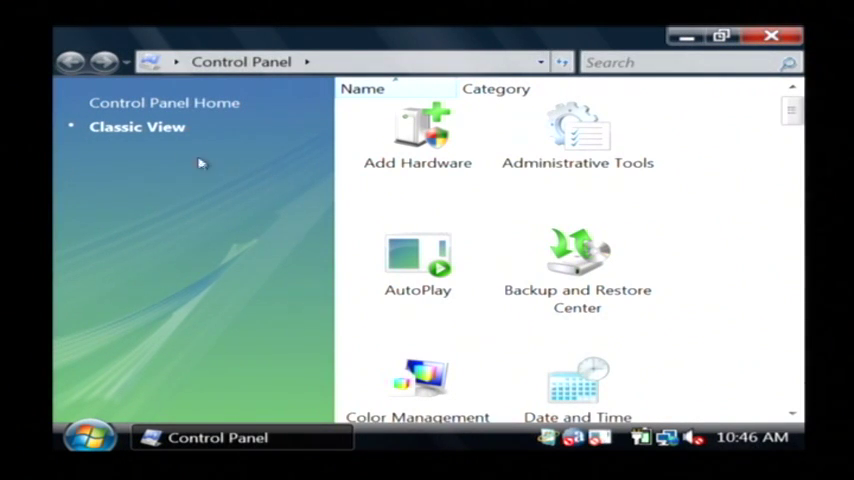
pyautogui.moveTo(152, 128)
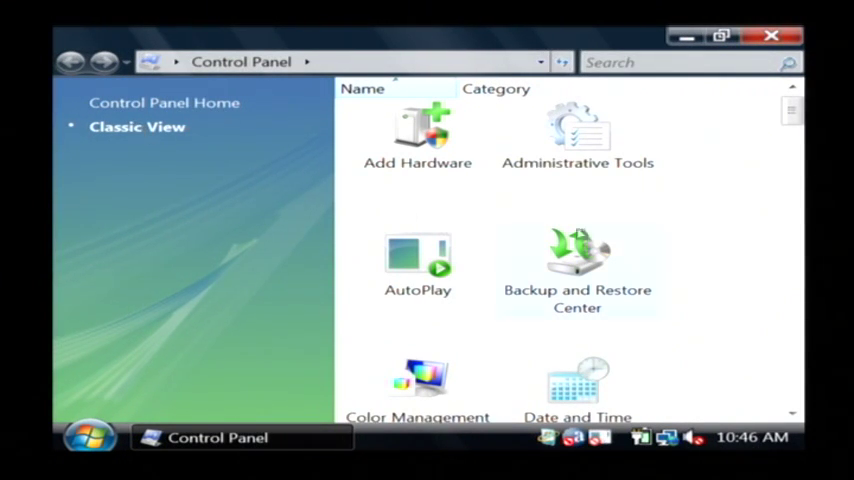
# Scroll the Classic View item list down to reach Network and Sharing Center
pyautogui.scroll(-3)
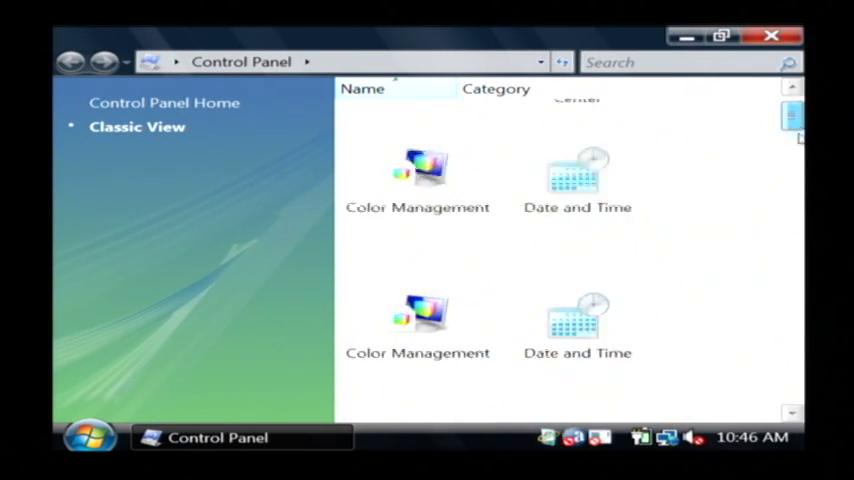
pyautogui.scroll(-3)
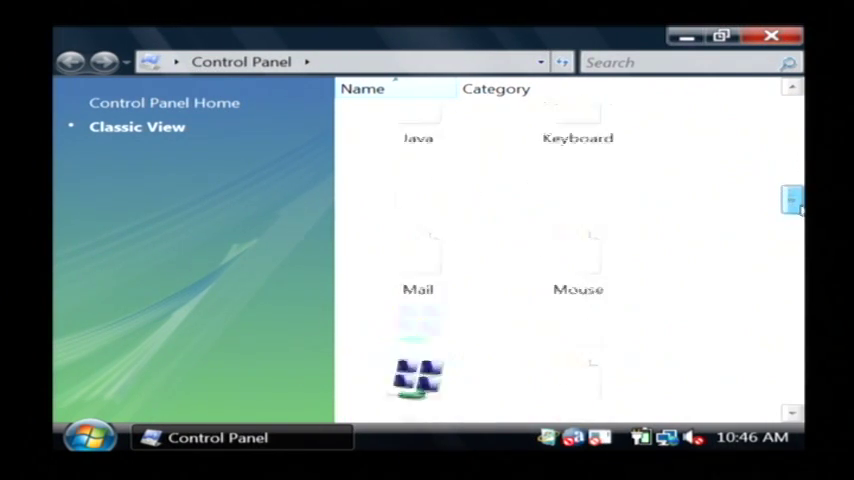
pyautogui.scroll(-3)
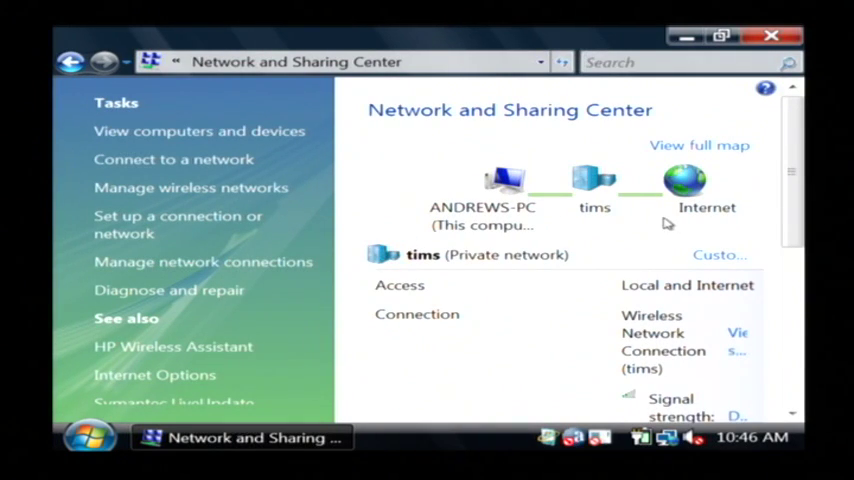
# Review Network and Sharing Center, then go to Manage network connections in the Tasks pane
pyautogui.scroll(-3)
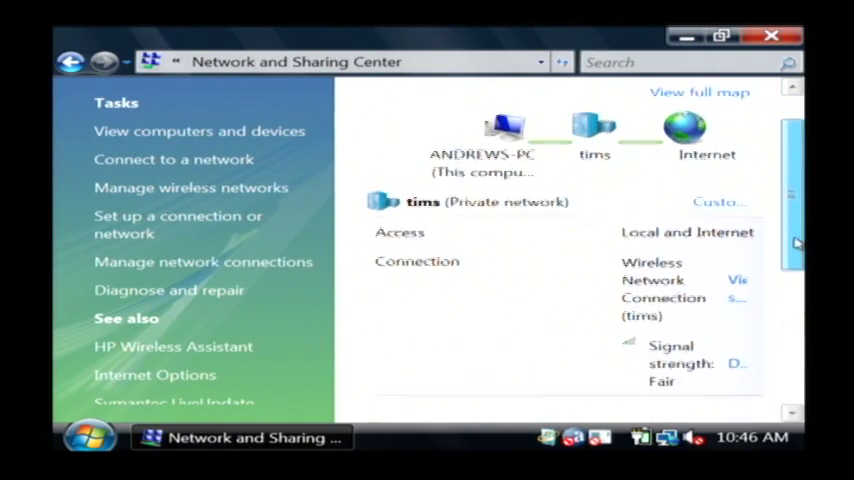
pyautogui.scroll(-3)
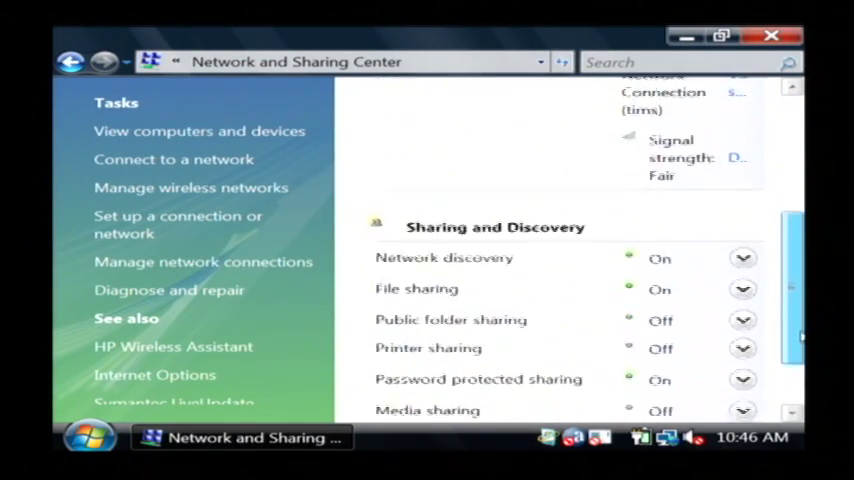
pyautogui.scroll(3)
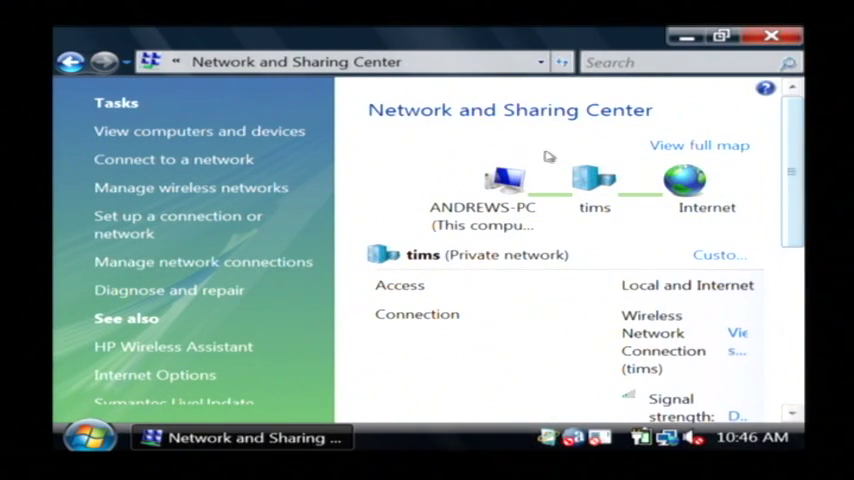
pyautogui.moveTo(196, 160)
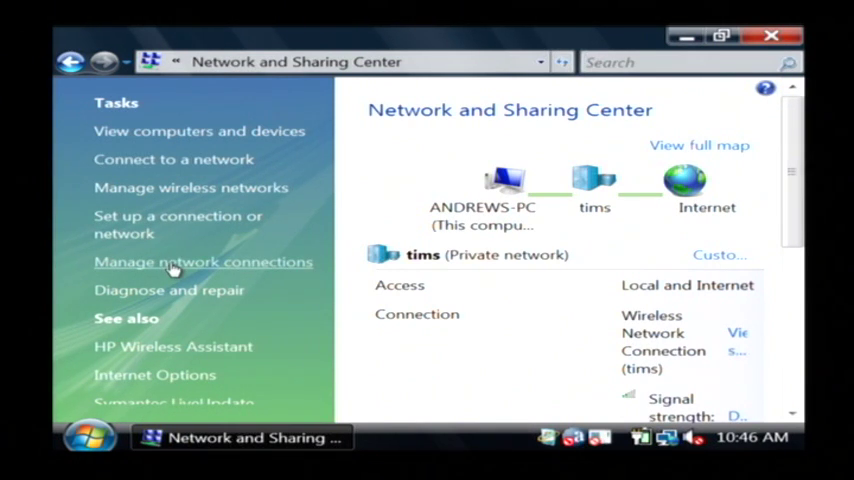
pyautogui.click(204, 260)
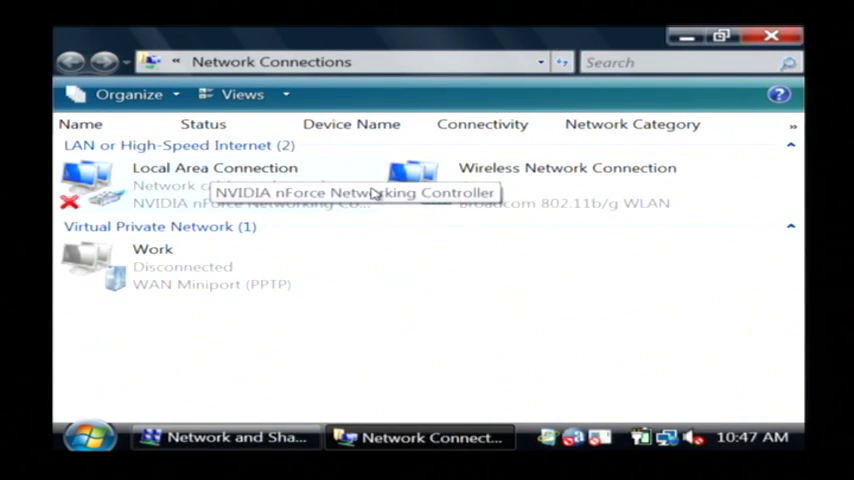
pyautogui.moveTo(252, 264)
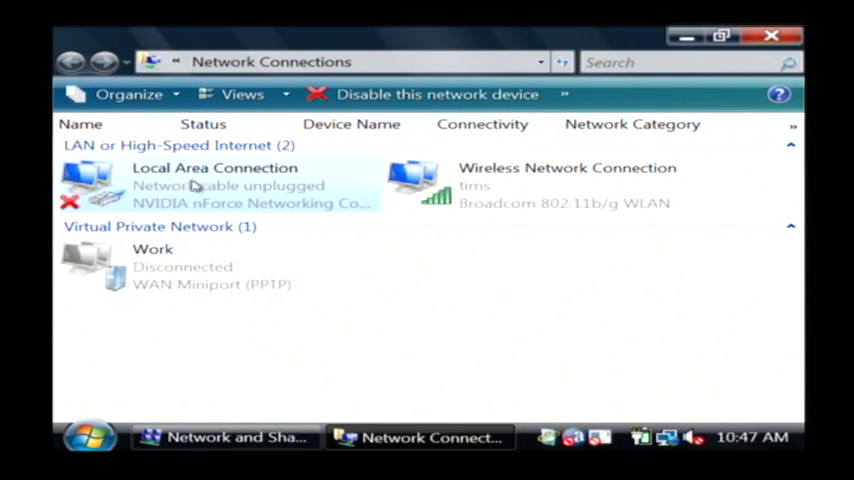
pyautogui.moveTo(192, 184)
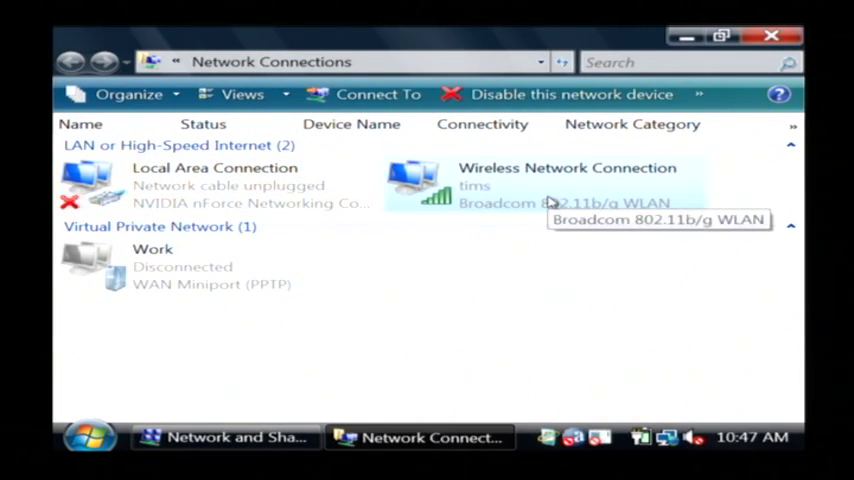
pyautogui.moveTo(478, 246)
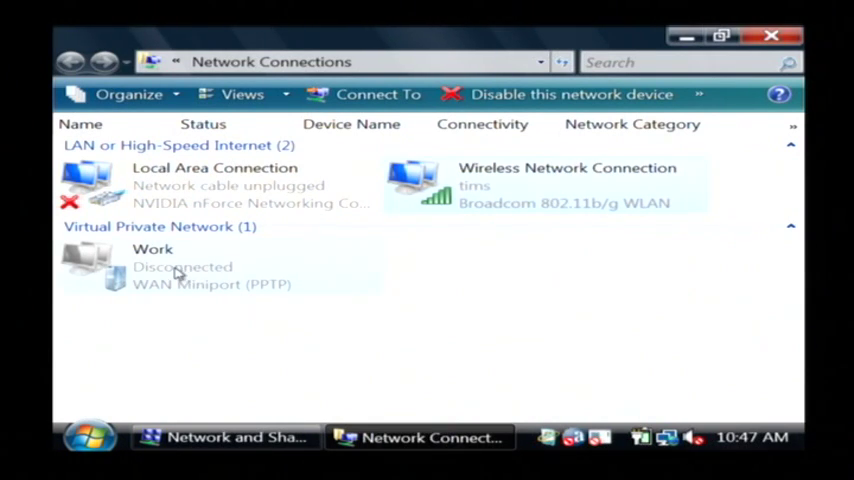
# Select the Work connection listed under Virtual Private Network
pyautogui.click(152, 256)
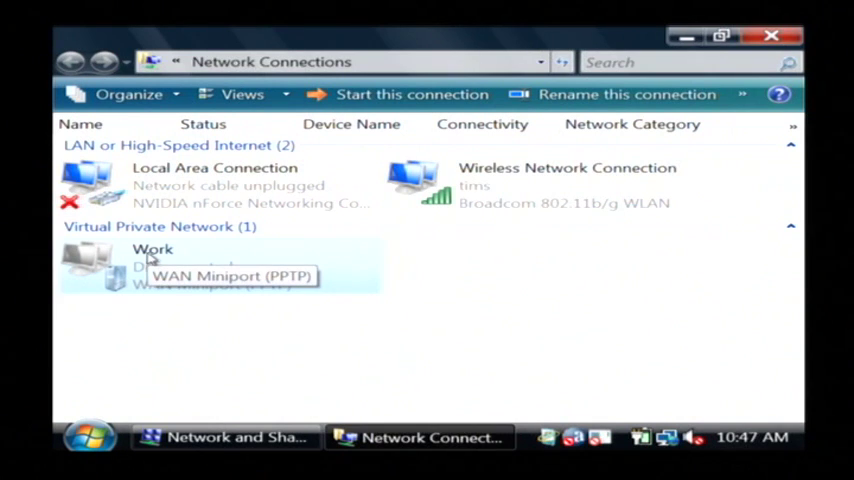
# Delete the Work VPN connection via its context menu and confirm the deletion
pyautogui.rightClick(152, 260)
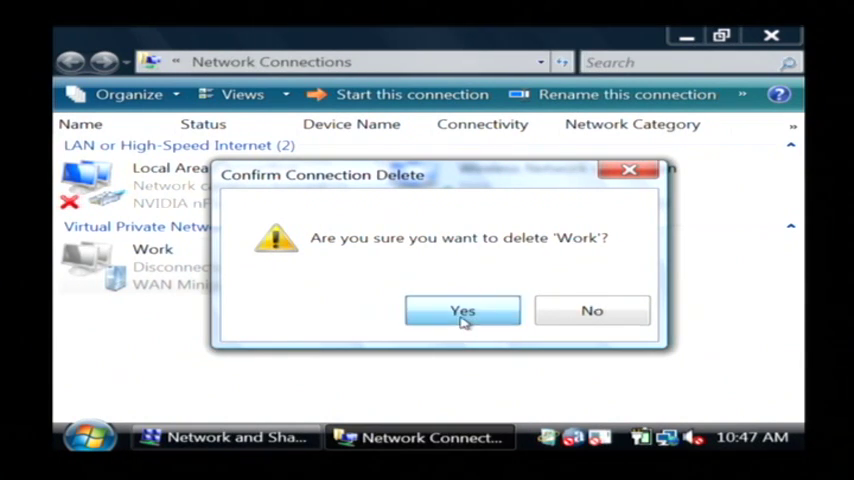
pyautogui.click(462, 310)
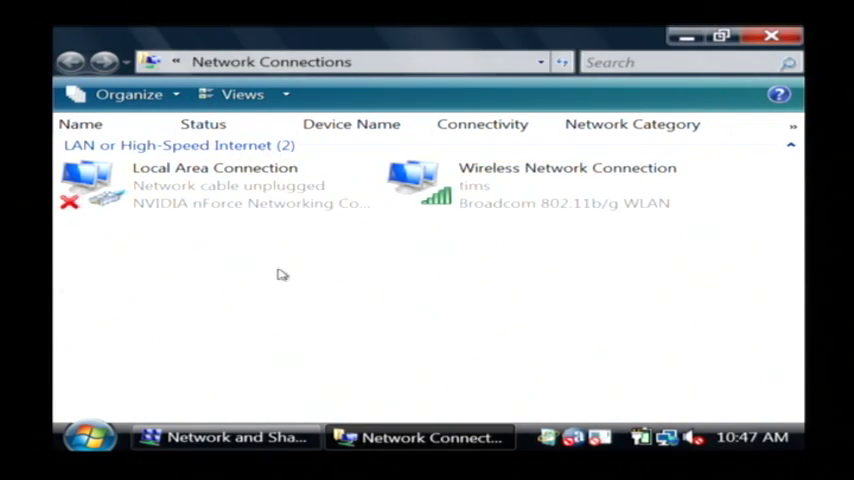
pyautogui.moveTo(376, 250)
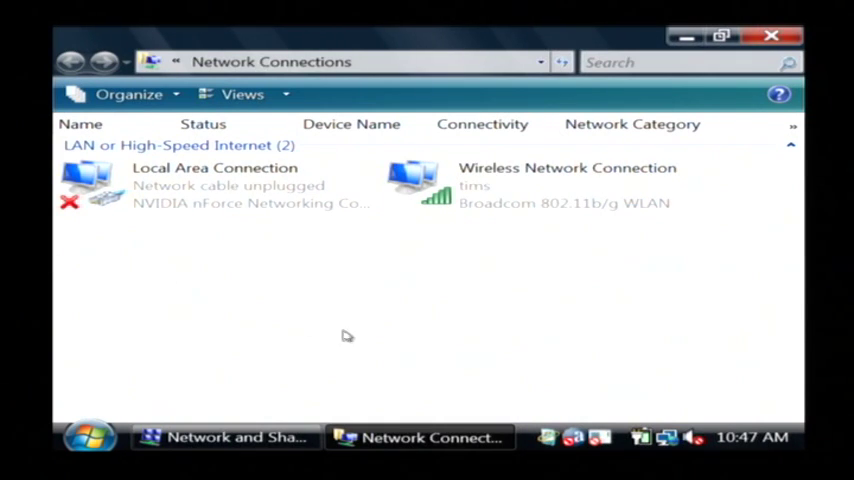
pyautogui.moveTo(398, 340)
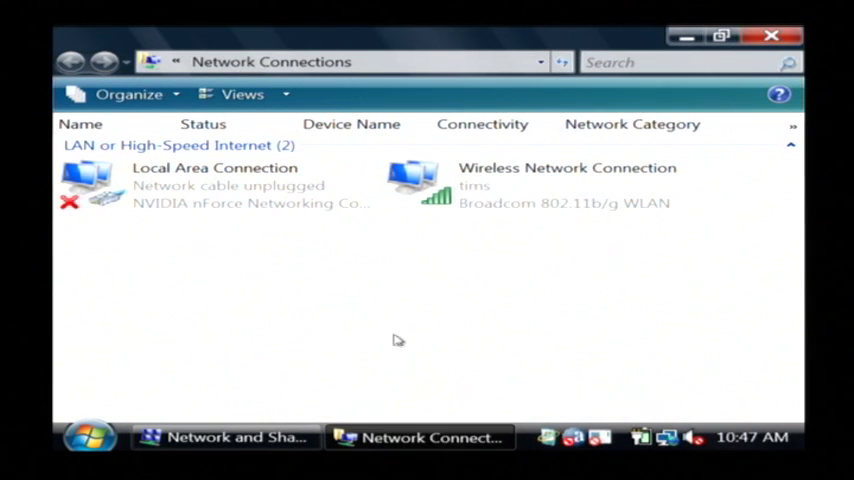
pyautogui.moveTo(388, 380)
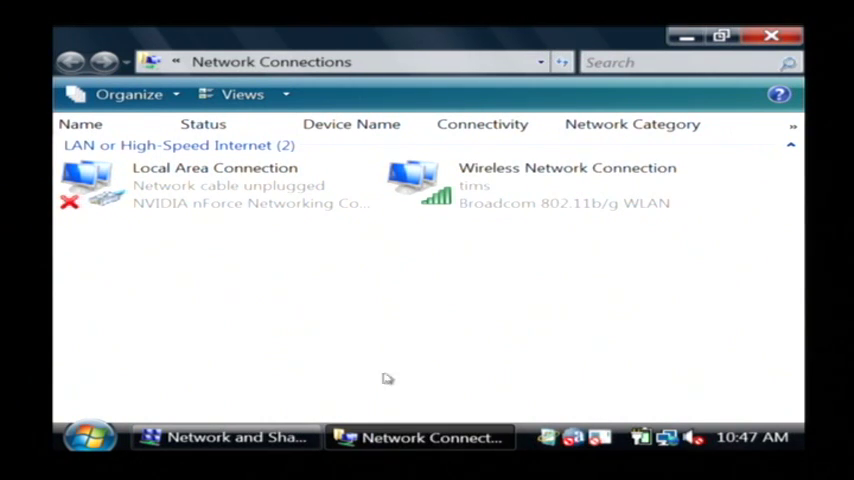
pyautogui.moveTo(326, 304)
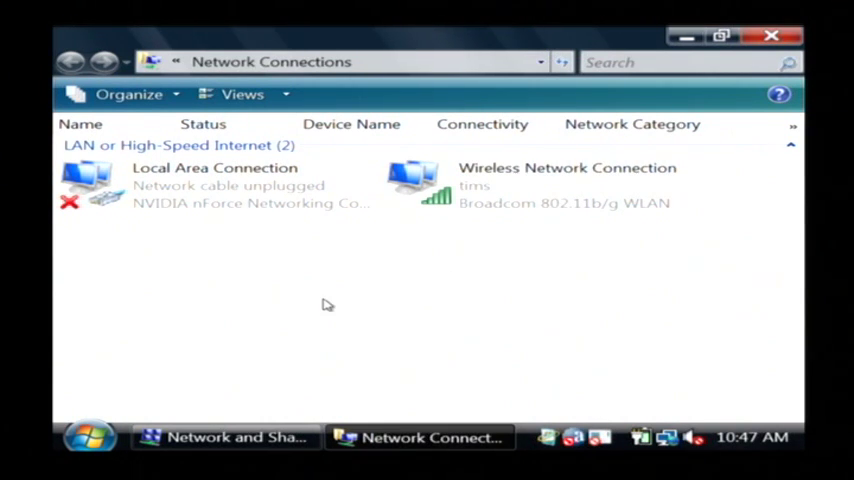